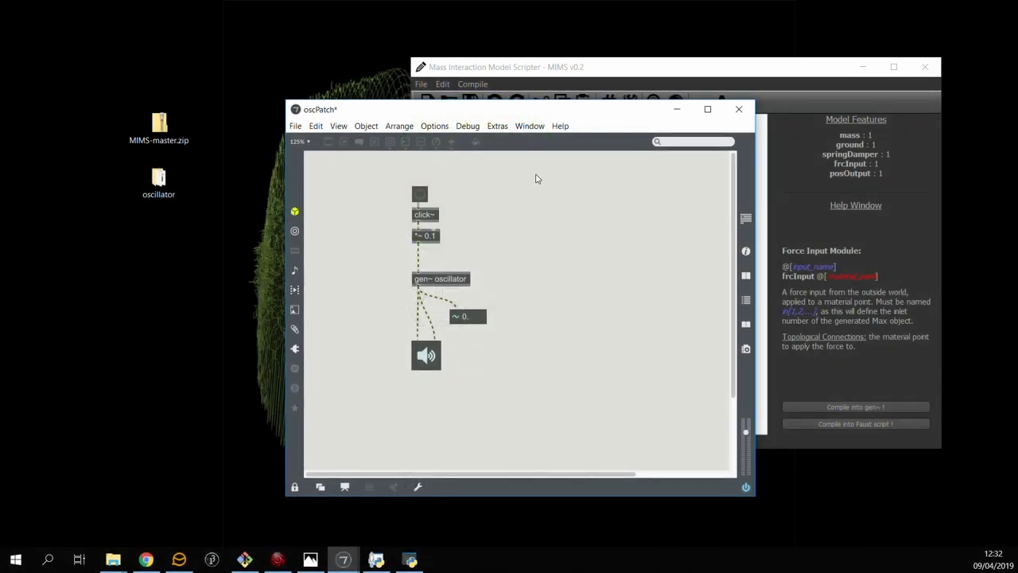
mouse_move(420, 197)
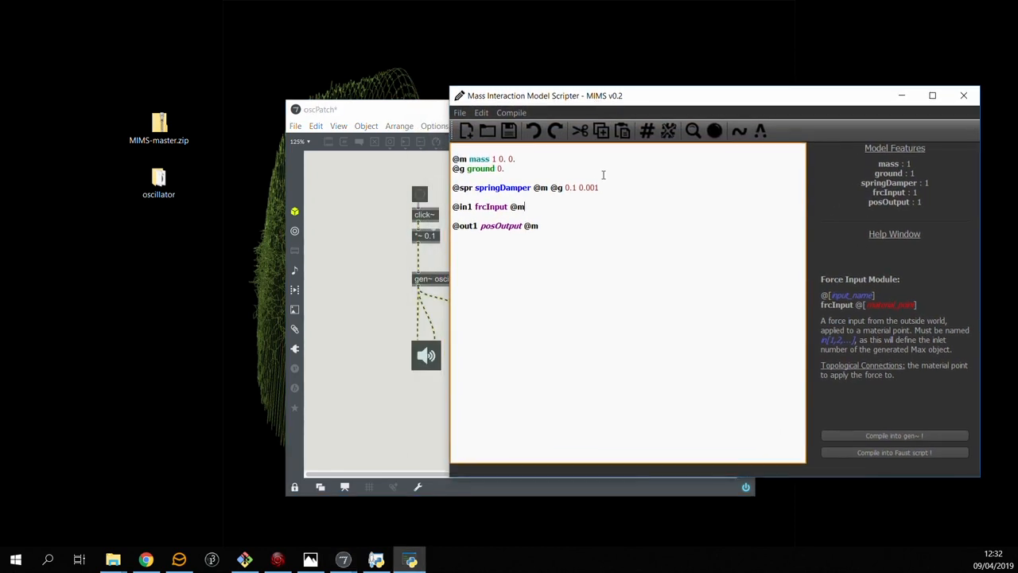
Step: Read the built-in help for the mass and springDamper modules in the scripter
click(480, 160)
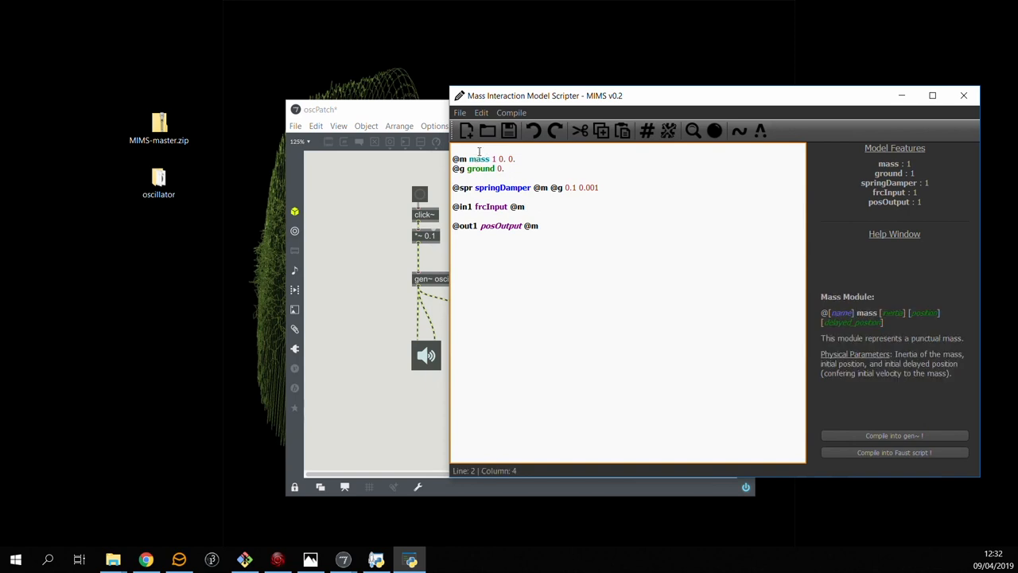
mouse_move(898, 320)
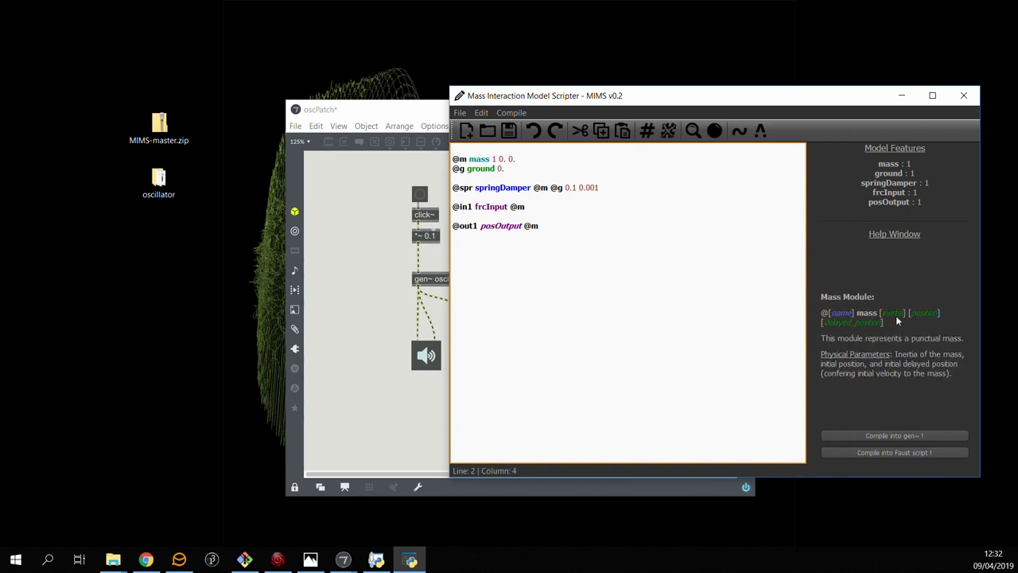
mouse_move(846, 326)
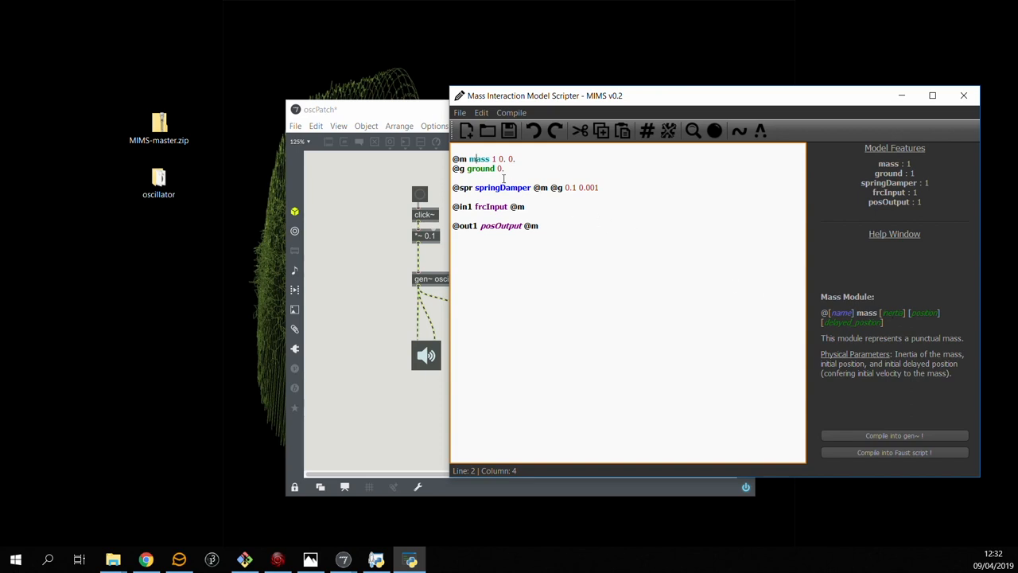
click(485, 169)
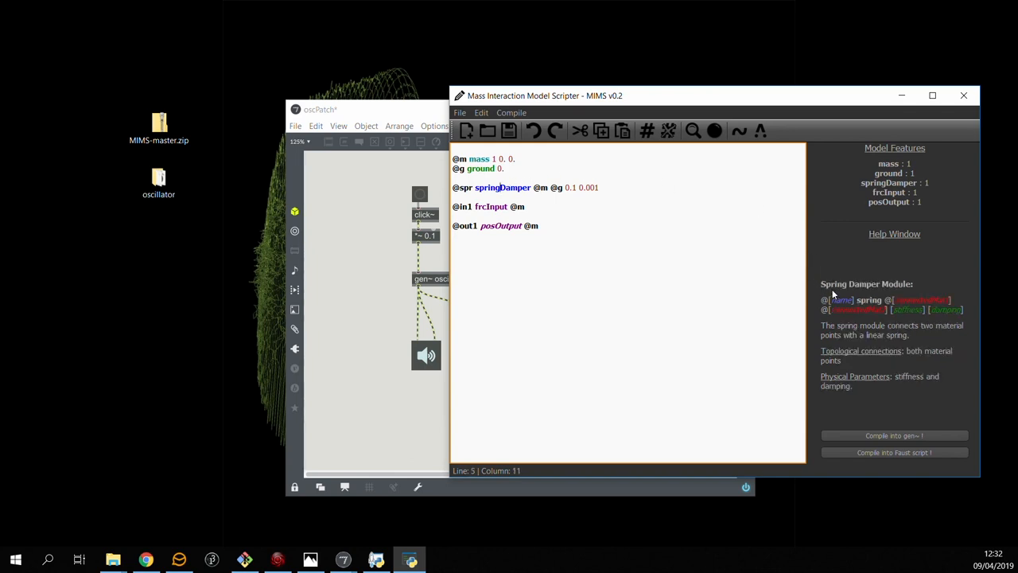
mouse_move(880, 334)
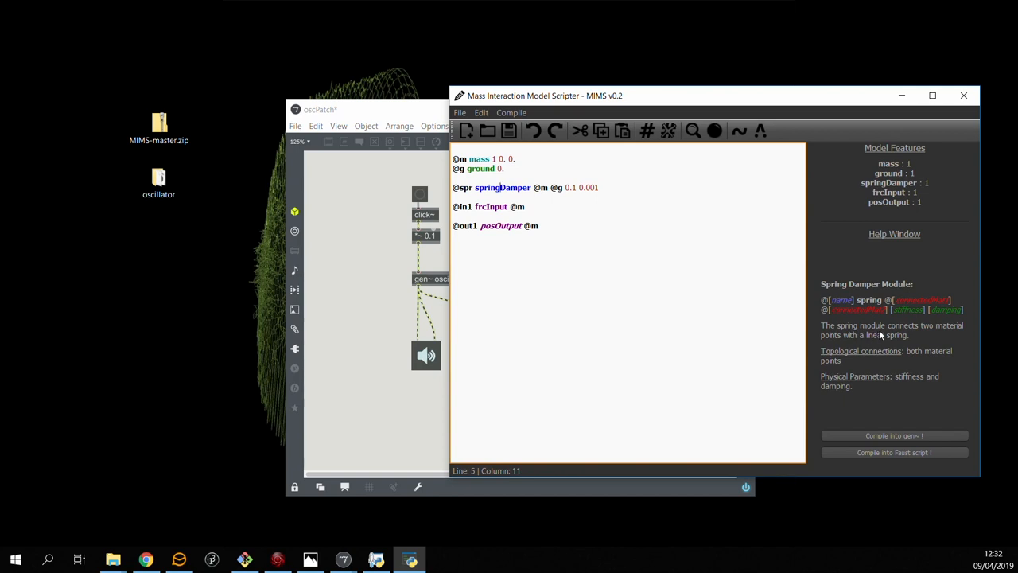
mouse_move(850, 343)
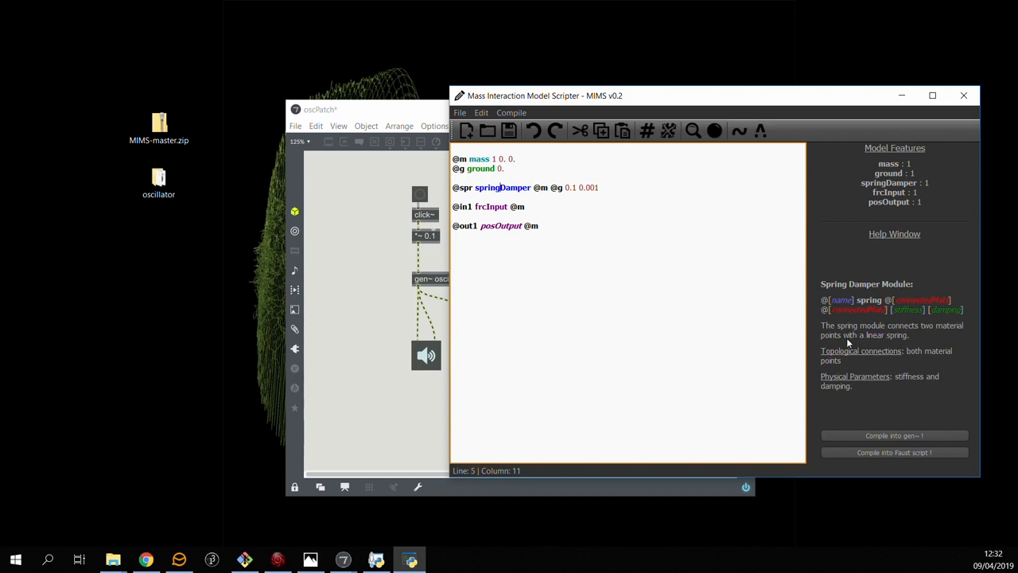
mouse_move(840, 391)
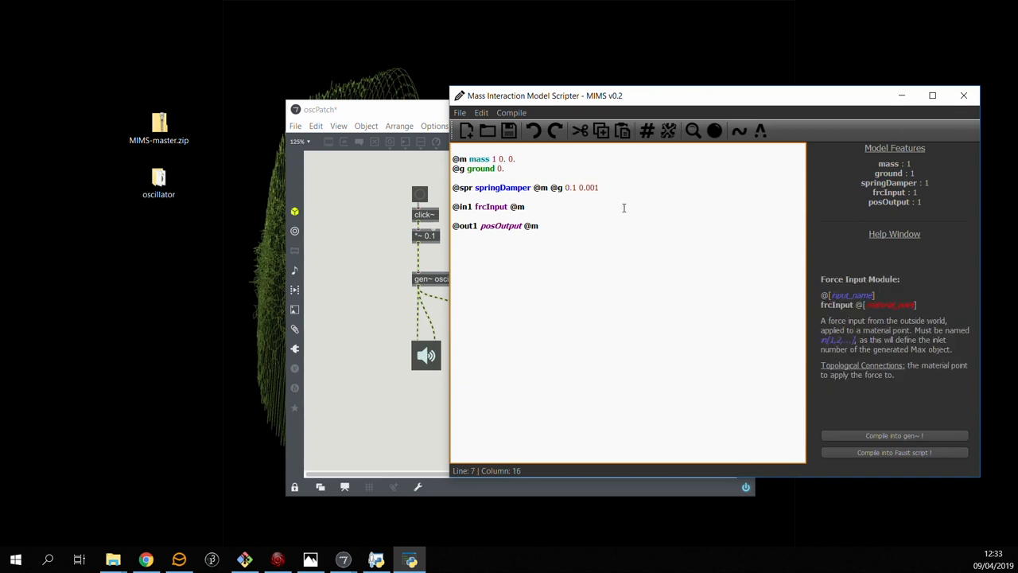
mouse_move(122, 291)
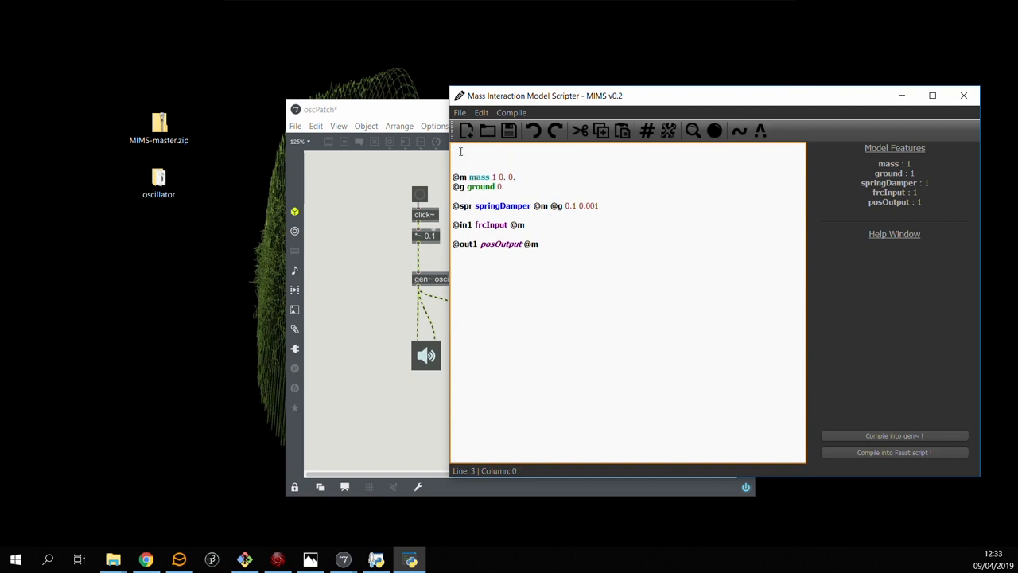
Step: Define @M param 1. and @K param, replacing the mass inertia and spring stiffness 0.1 with M and K
text(@)
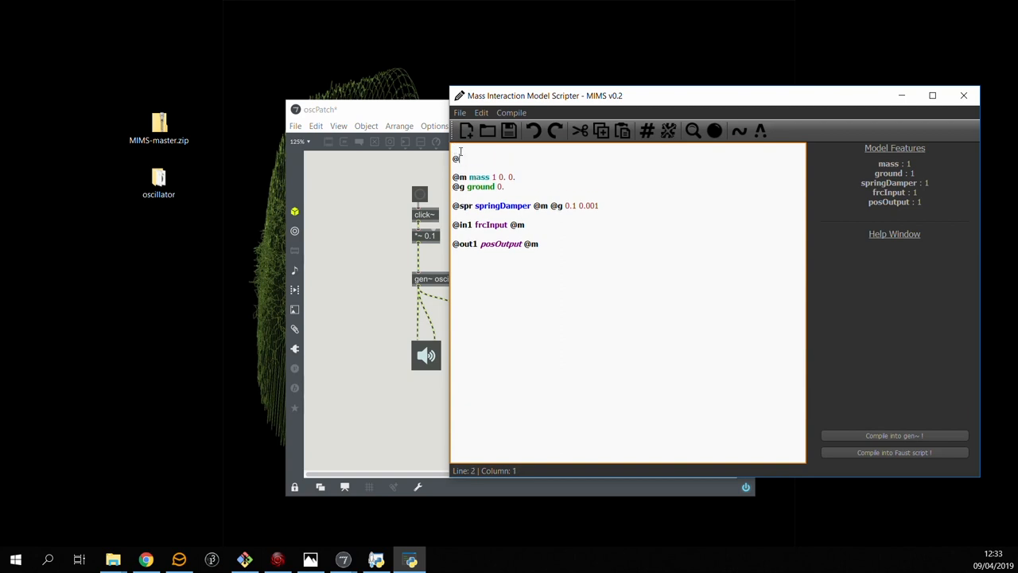
text(M)
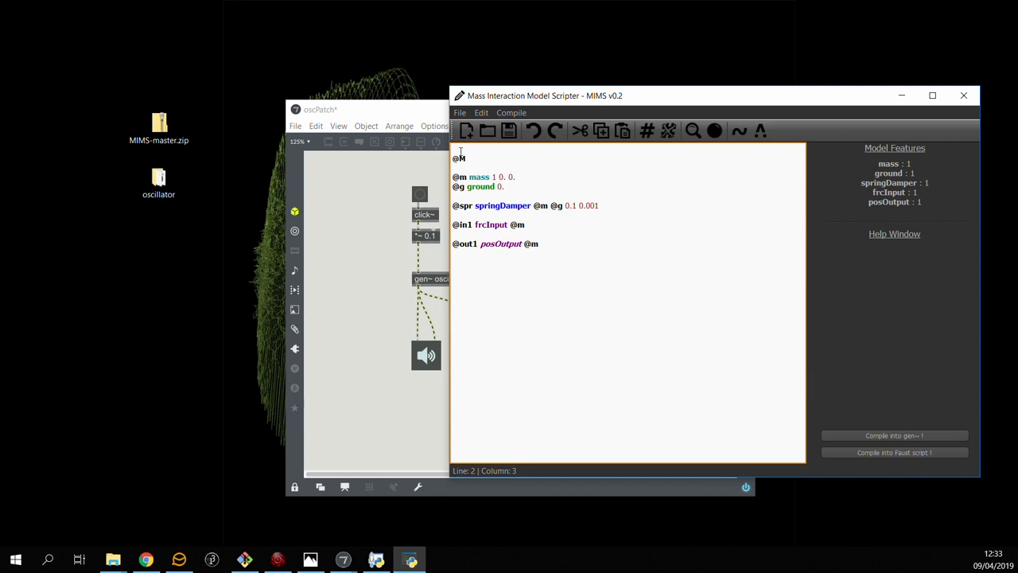
text(param 1.)
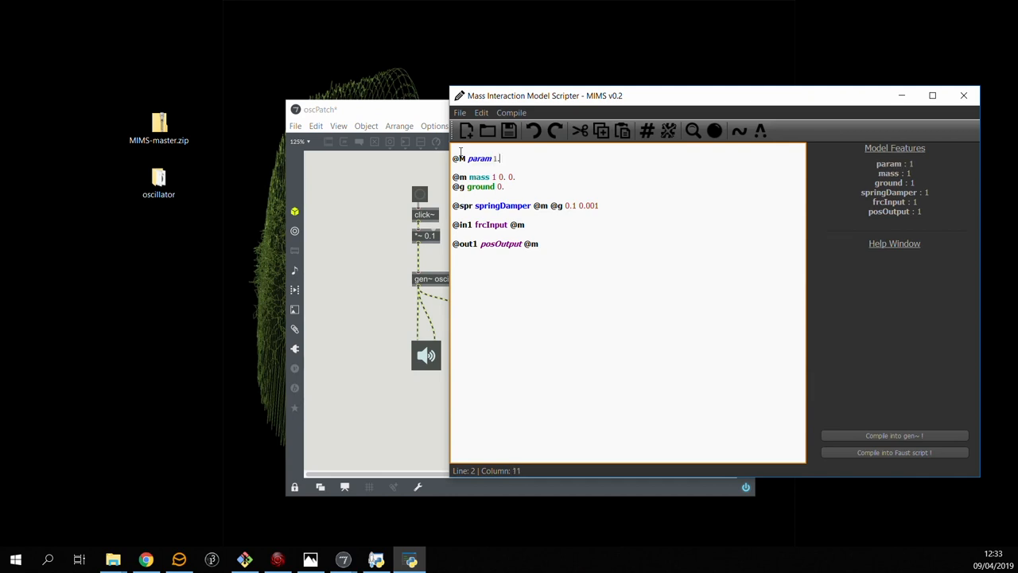
click(481, 177)
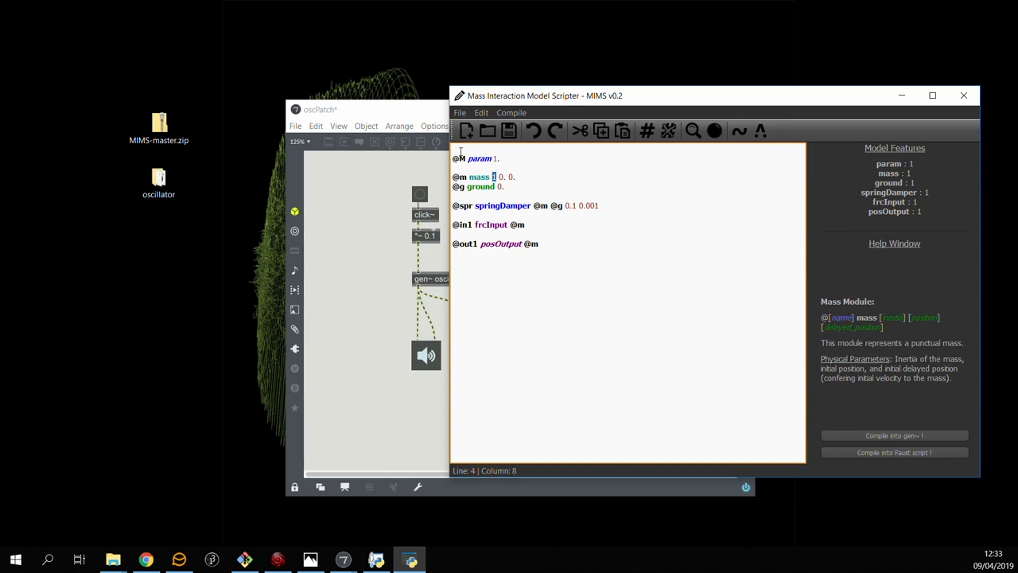
click(499, 159)
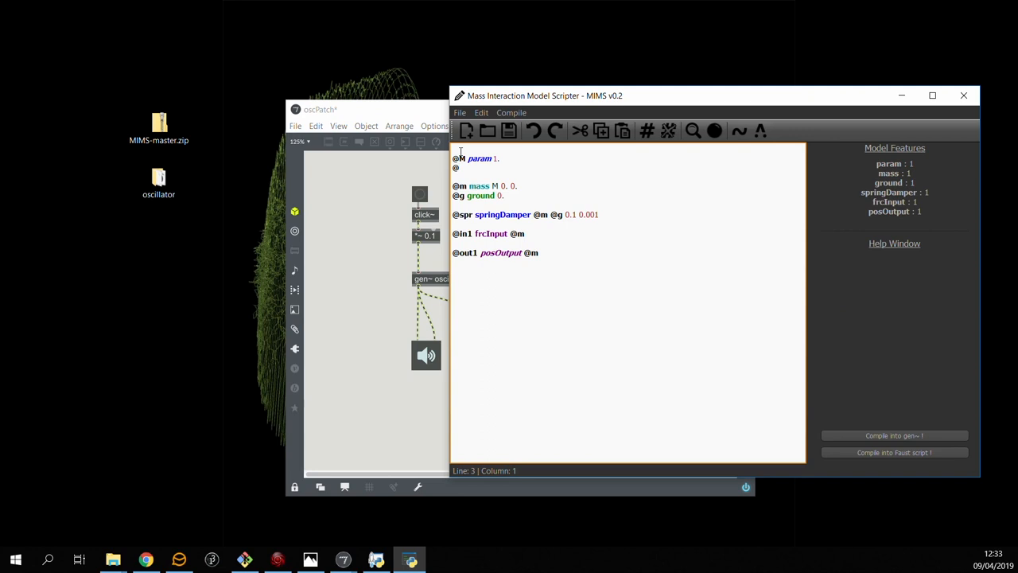
text(@K param 0.1)
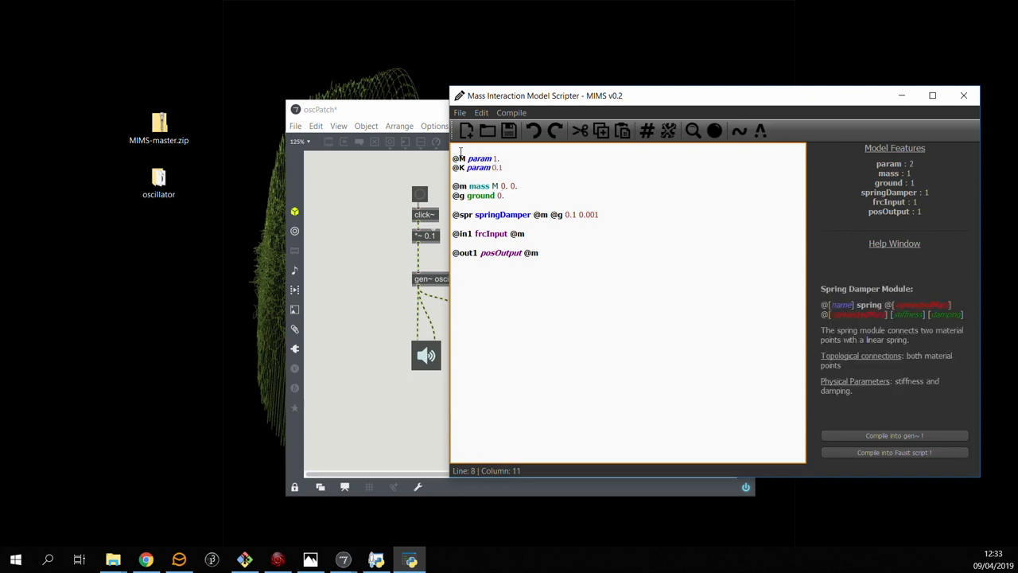
double_click(570, 213)
text(K)
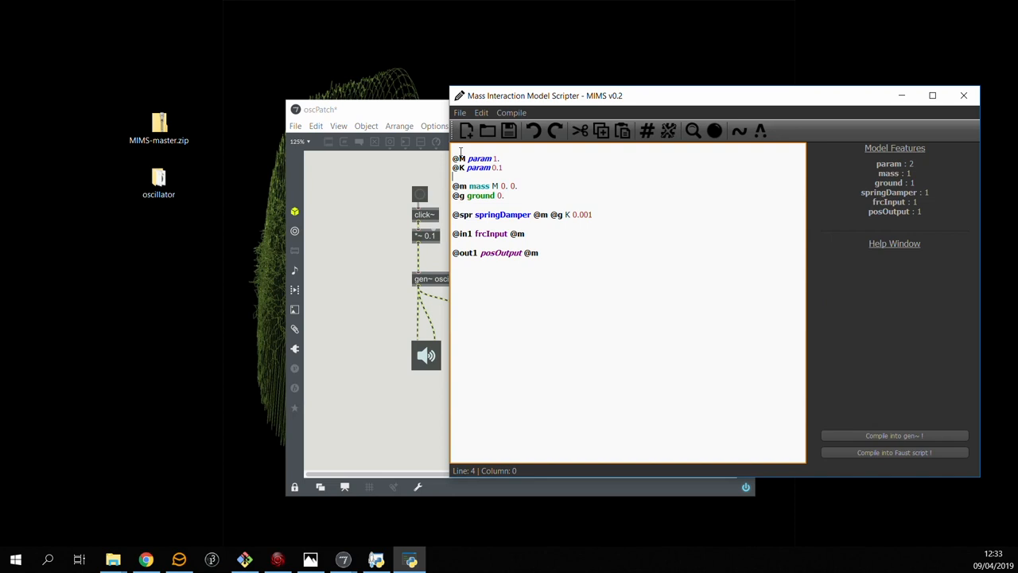
Step: Define @Z param and replace the spring-damper's fixed damping value with Z
text(@Z param 0.001)
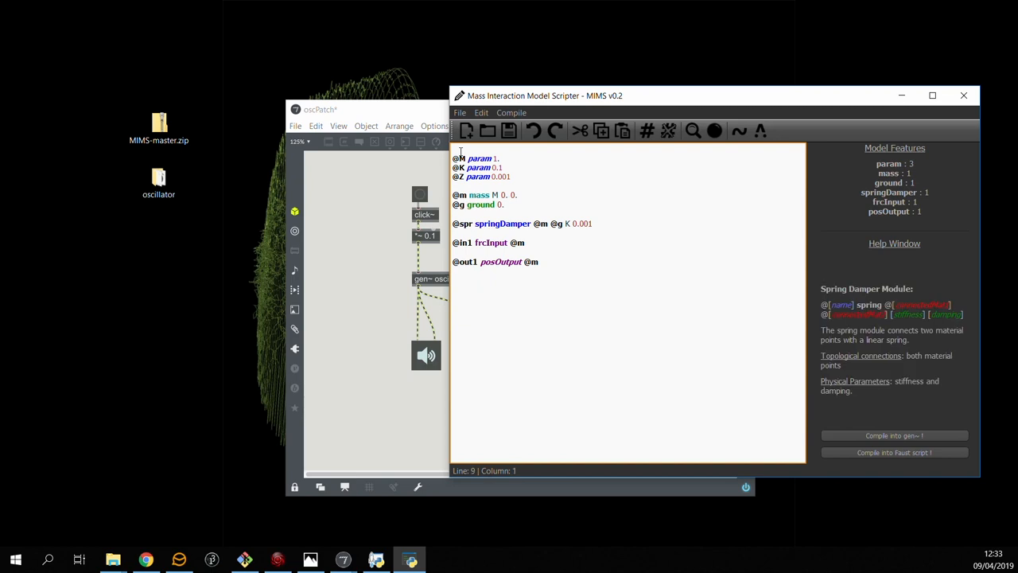
double_click(582, 223)
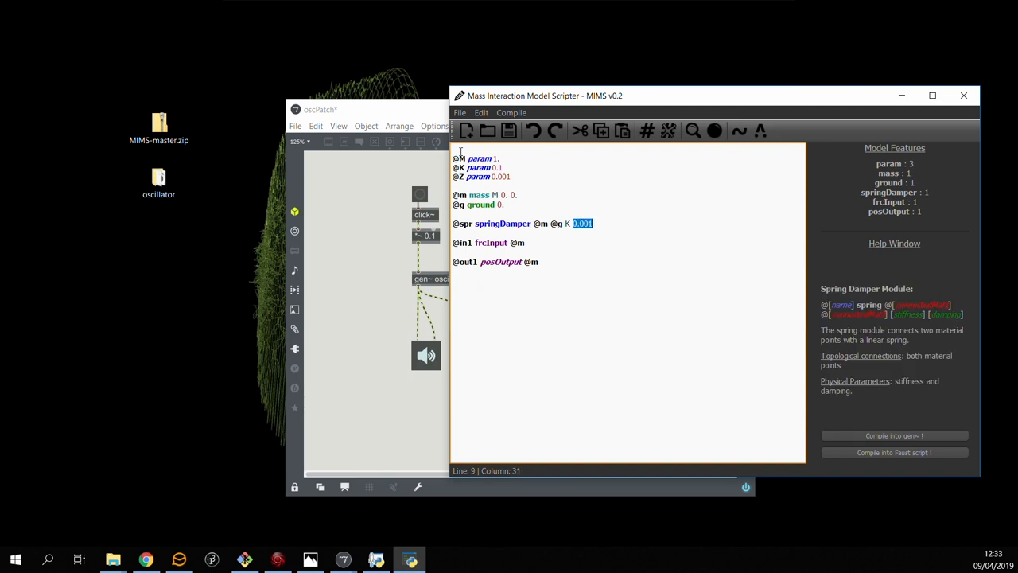
text(Z)
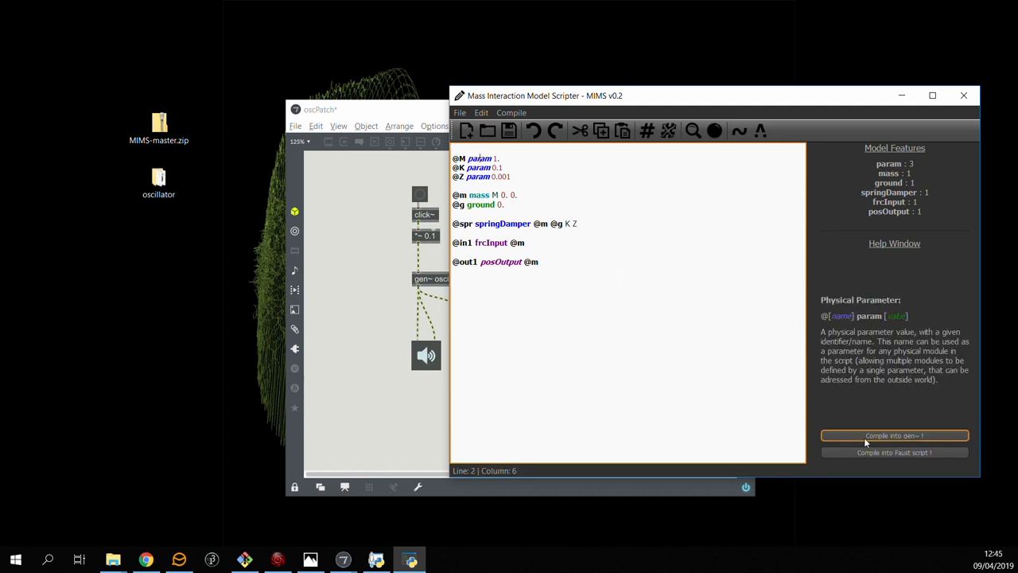
Step: Compile the model into a gen~ file saved as 'oscillator'
click(895, 436)
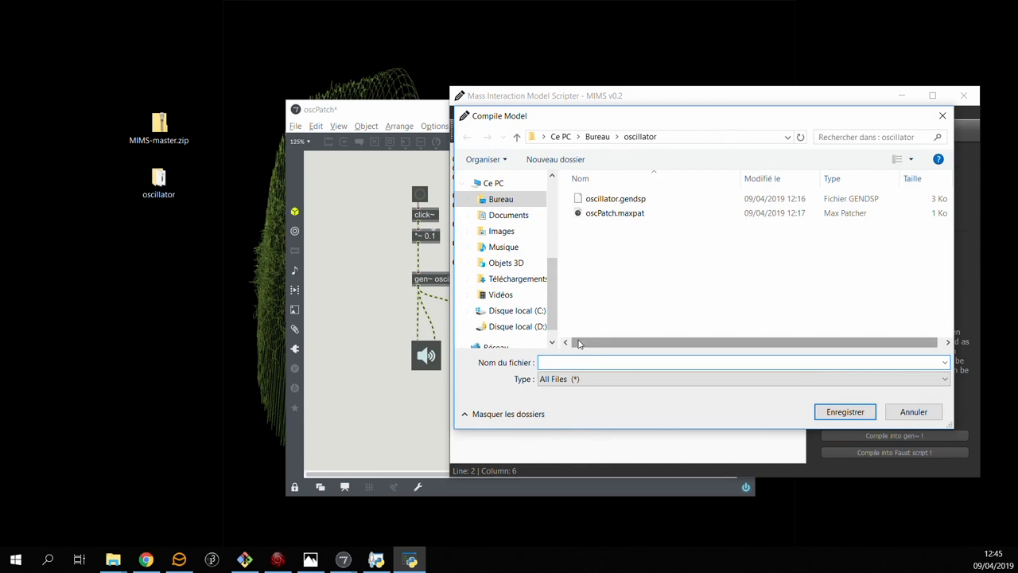
text(oscillator)
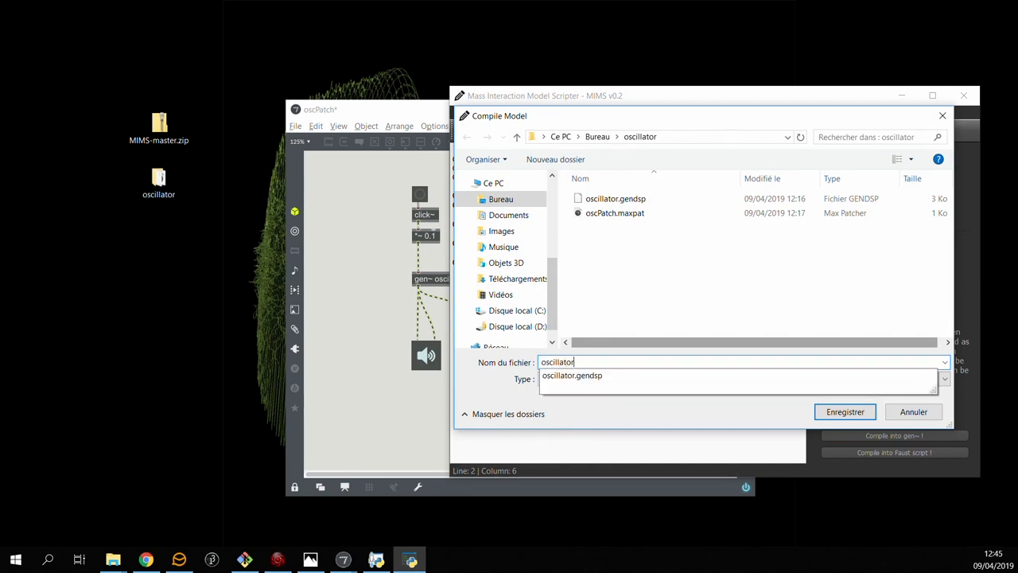
click(845, 410)
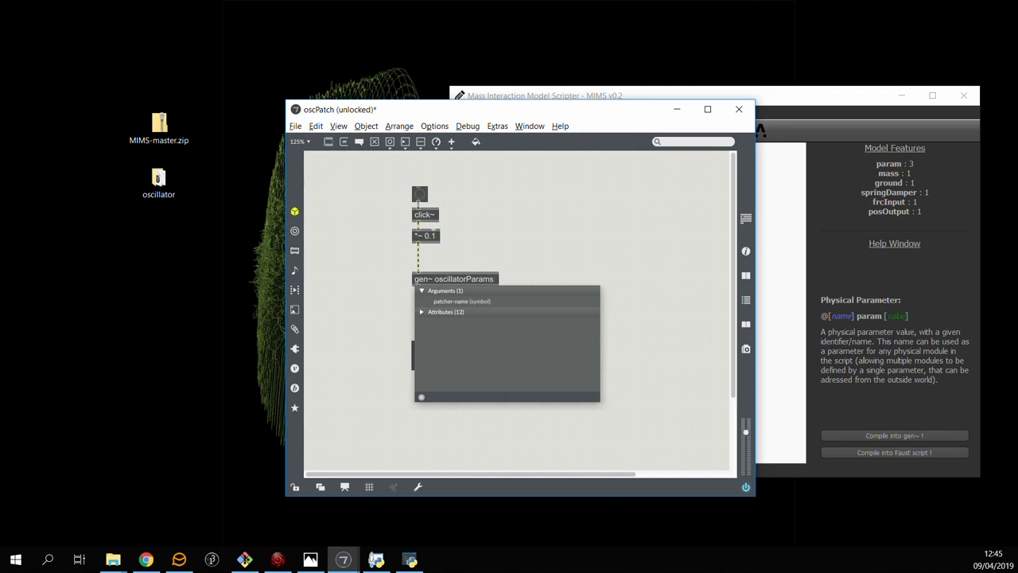
double_click(453, 278)
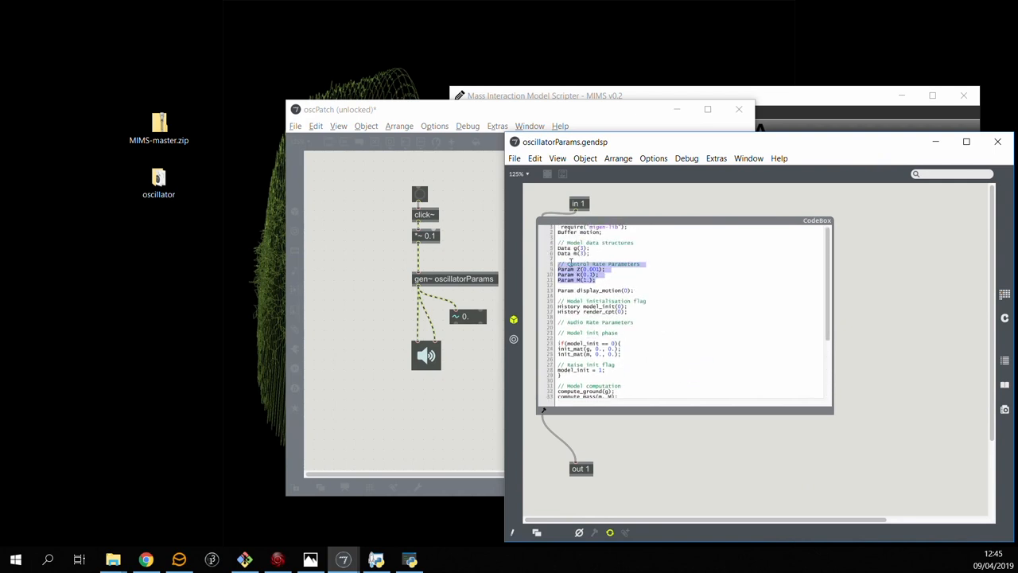
mouse_move(617, 283)
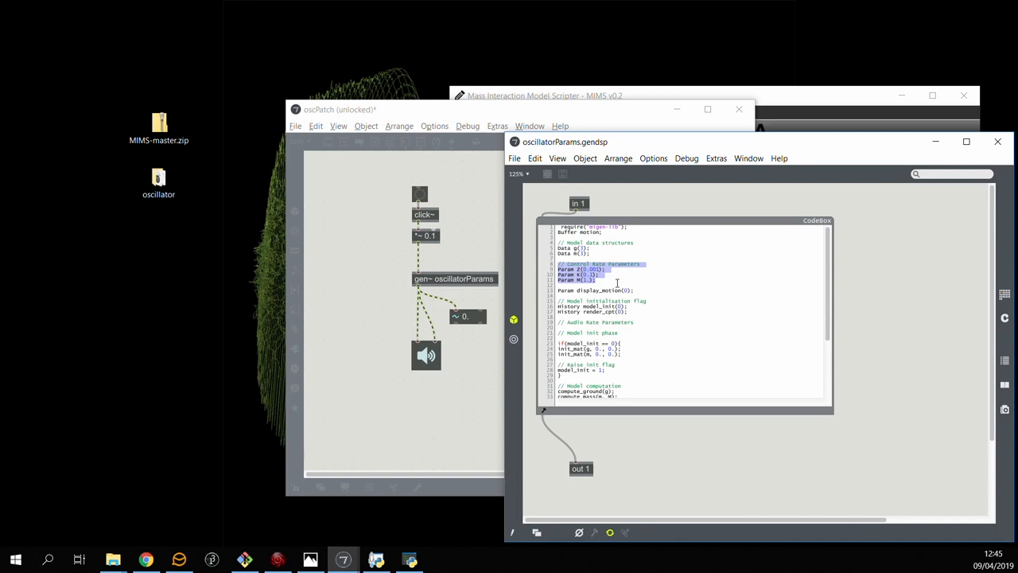
scroll(down, 3)
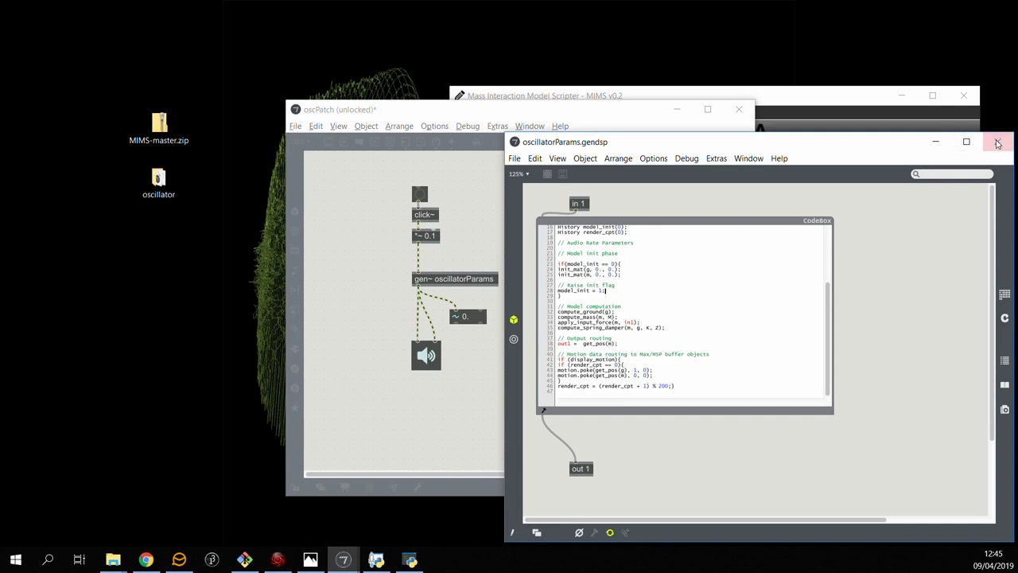
click(997, 141)
text(K)
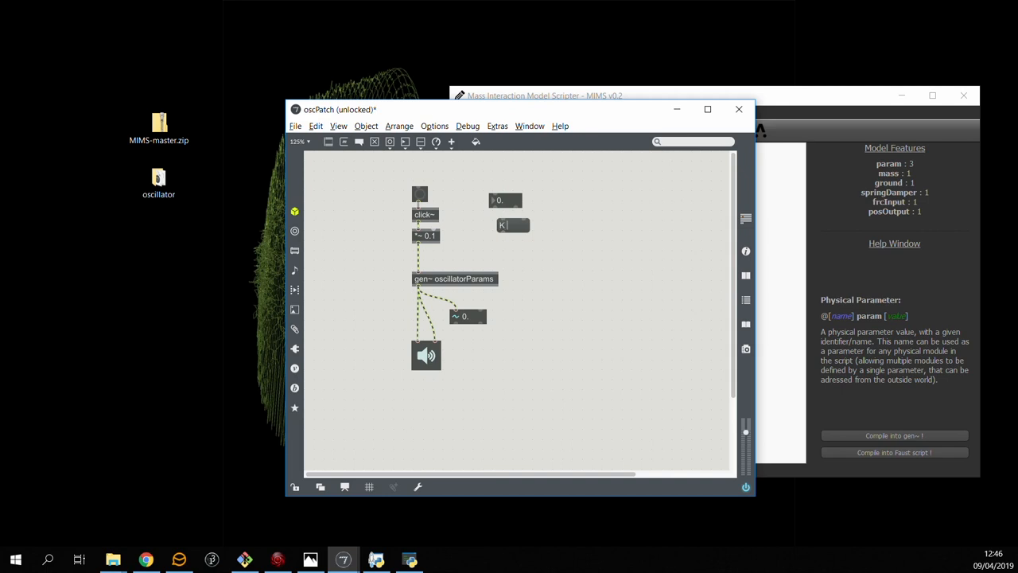
Step: Write the K $1 stiffness message fed by the new number box
text($1)
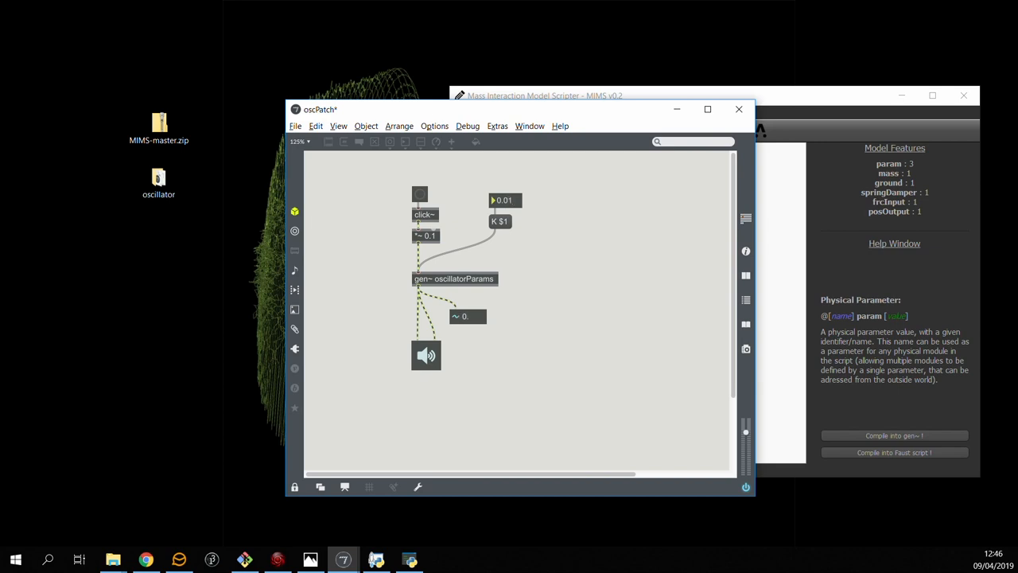
mouse_move(500, 186)
text(Z $1)
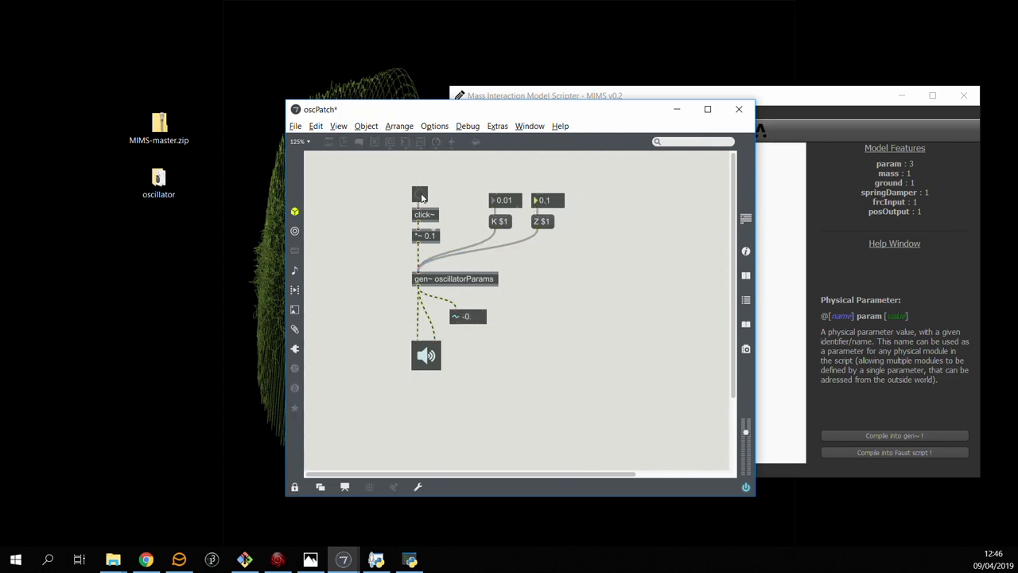
mouse_move(602, 204)
text(00001)
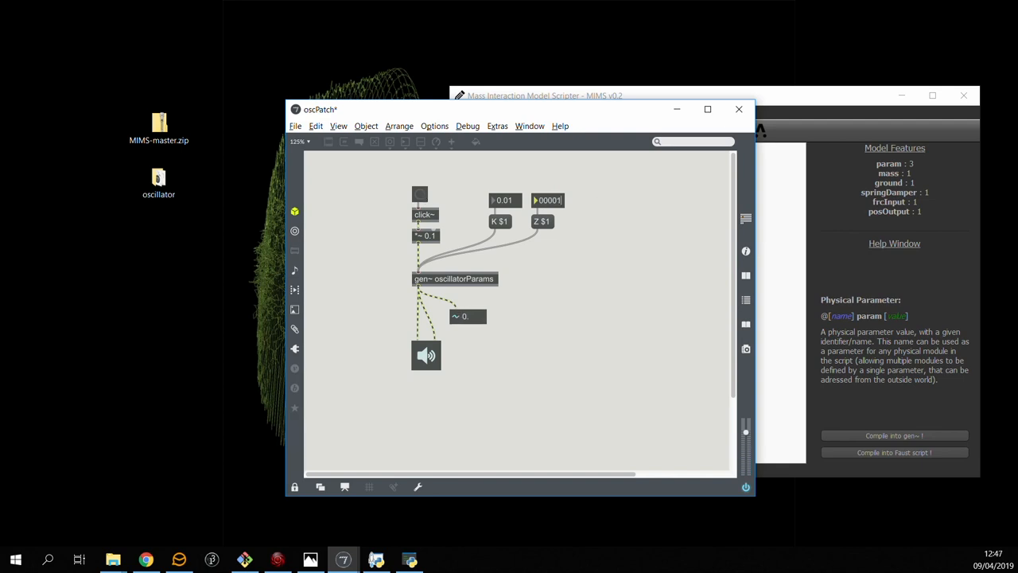
Step: Enter the tiny damping value 0.0001 in the number box feeding Z $1
click(420, 194)
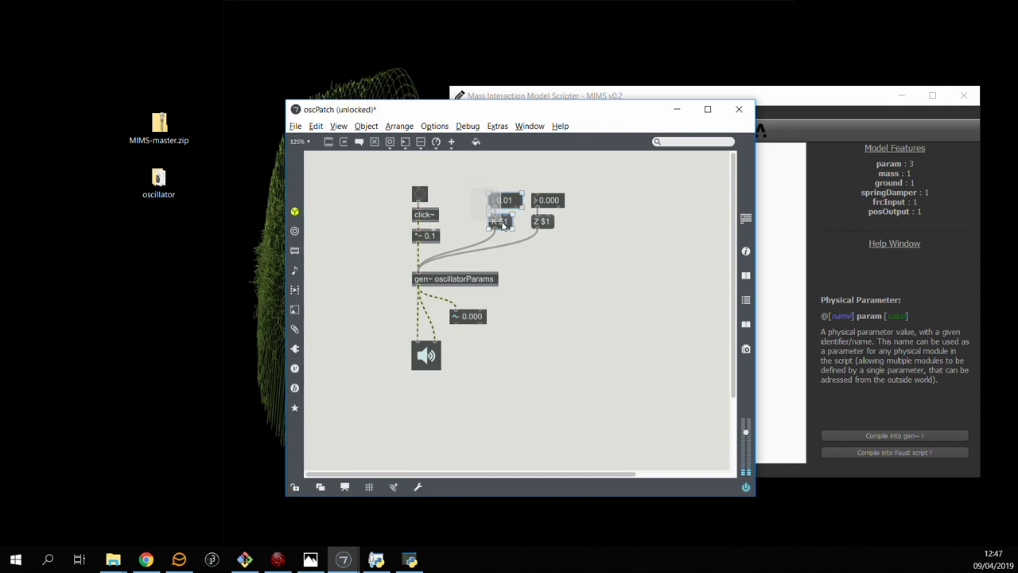
Step: Duplicate a pair into an M $1 mass control, wire the messages to gen~ and bang the oscillator
drag(501, 207, 465, 194)
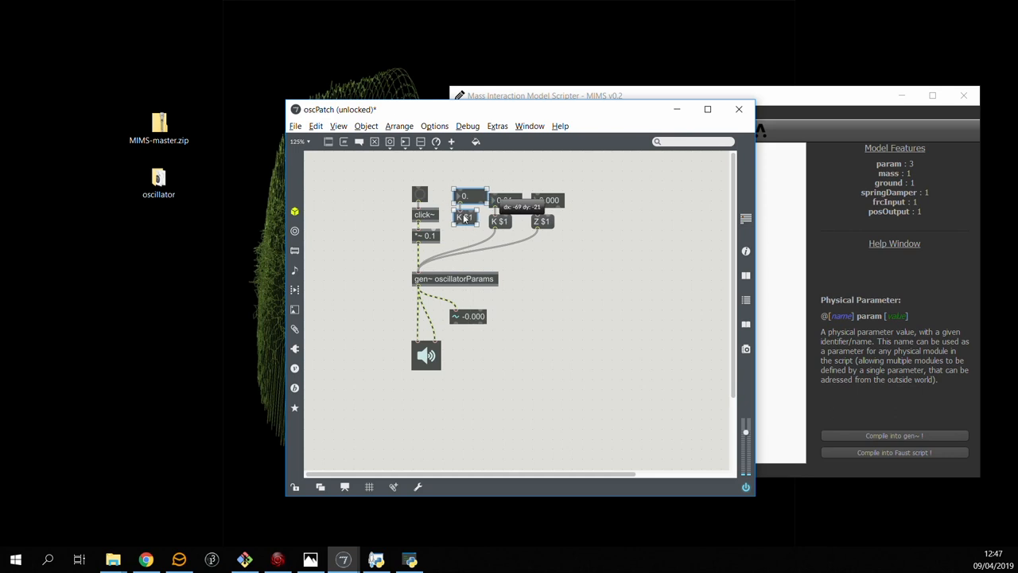
click(459, 221)
text(M)
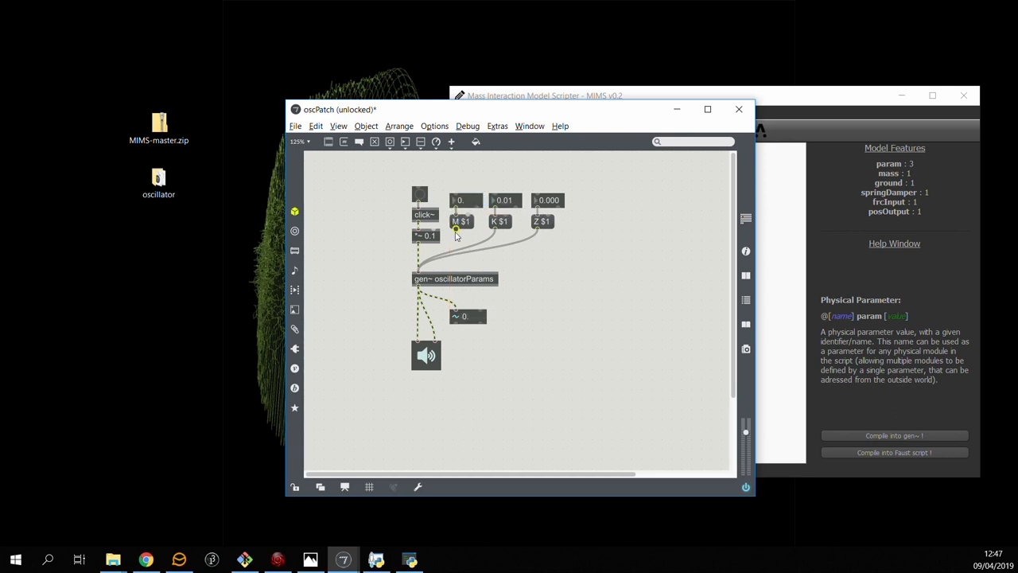
click(458, 200)
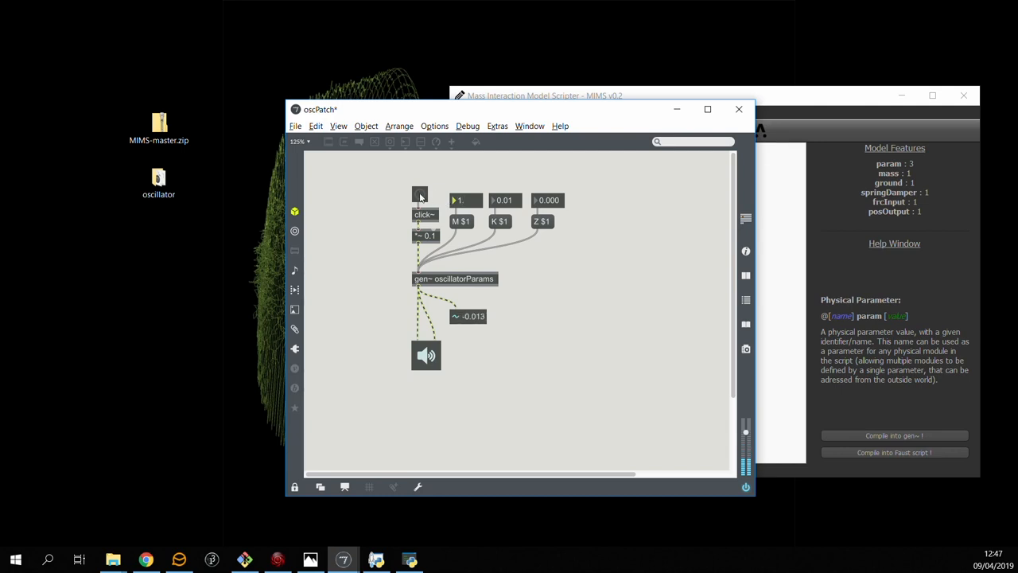
click(420, 194)
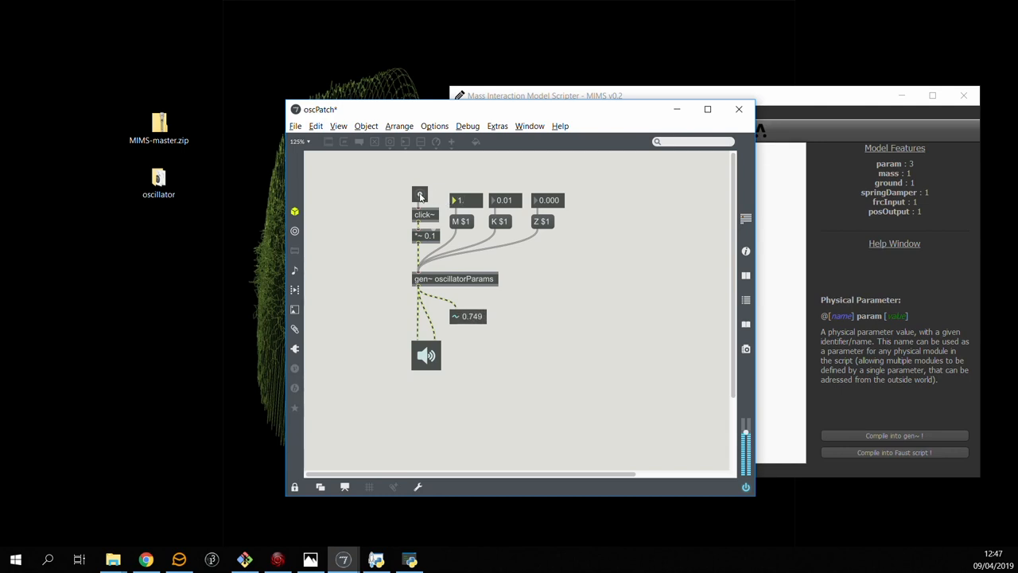